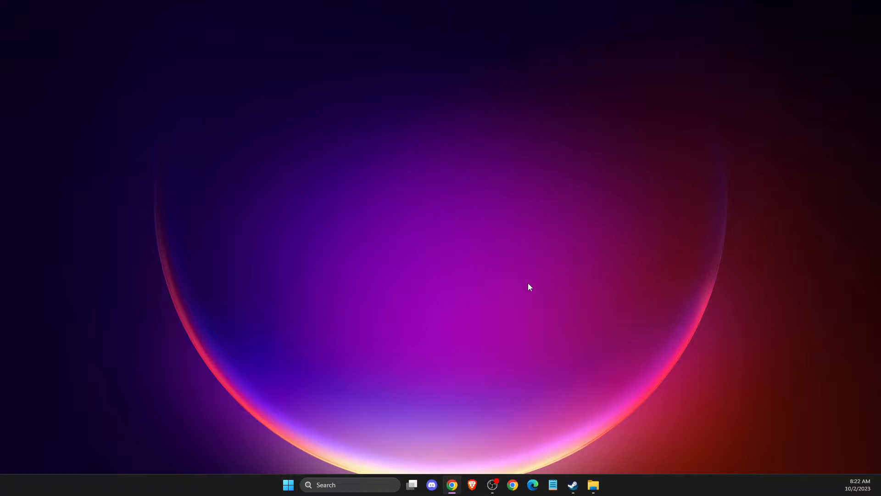
{"action": "mouse_move", "coordinate": [691, 300]}
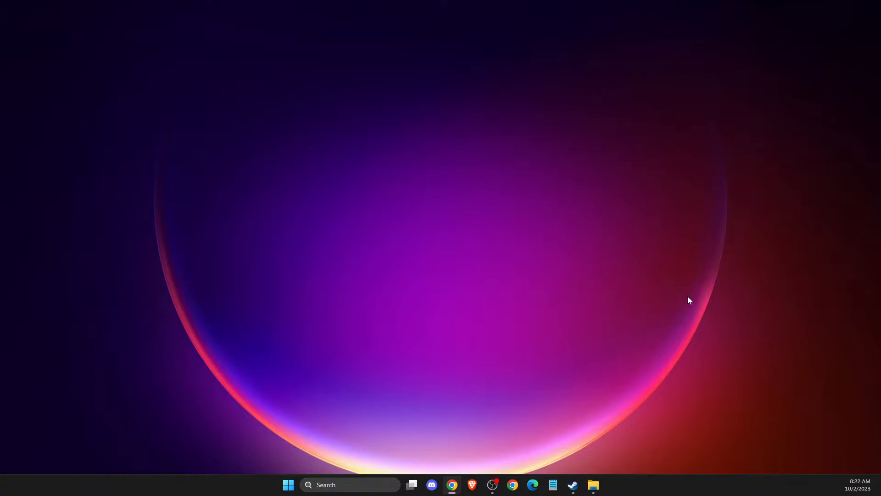
{"action": "mouse_move", "coordinate": [654, 317]}
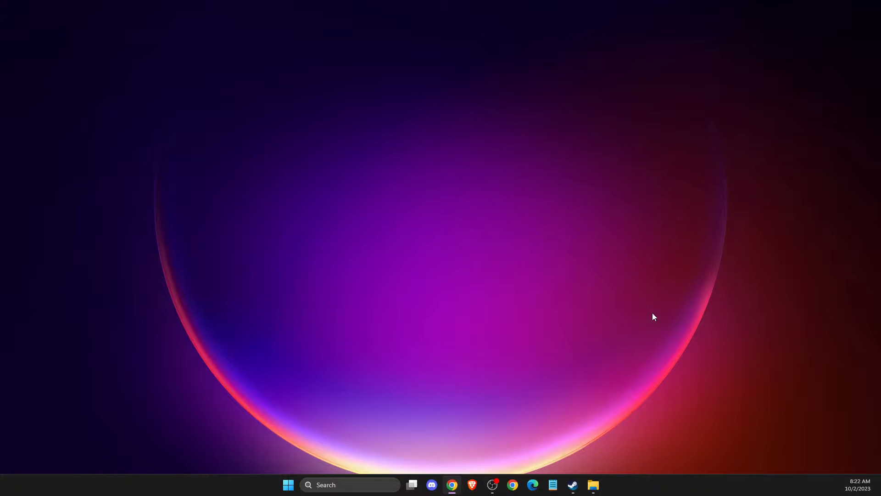
{"action": "mouse_move", "coordinate": [678, 375]}
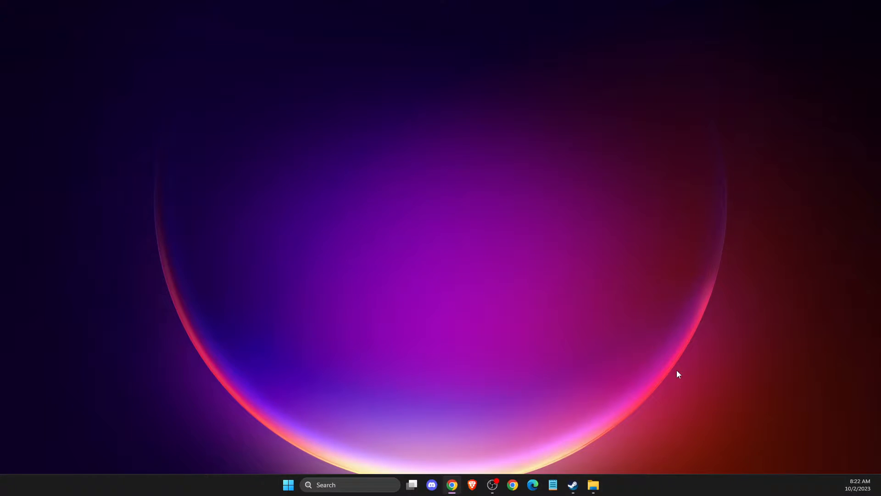
{"action": "mouse_move", "coordinate": [375, 464]}
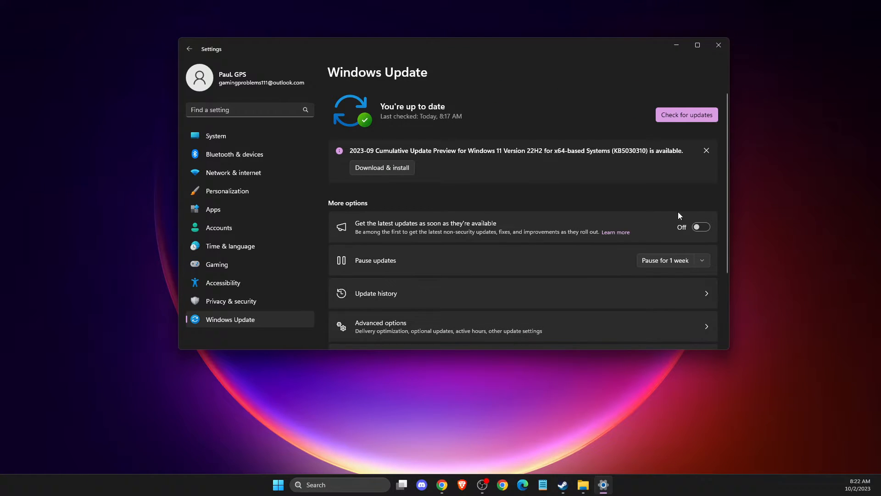
- Run a new Windows Update check, then close Settings
{"action": "left_click", "coordinate": [686, 115]}
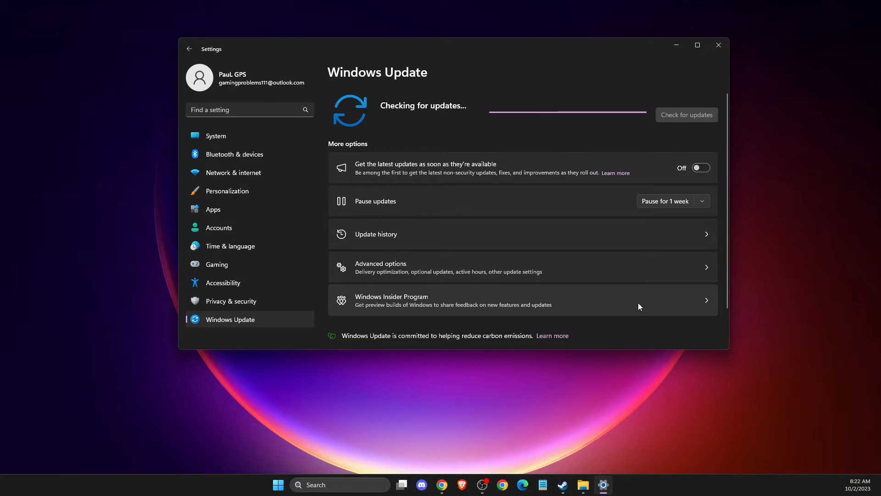
{"action": "left_click", "coordinate": [718, 45]}
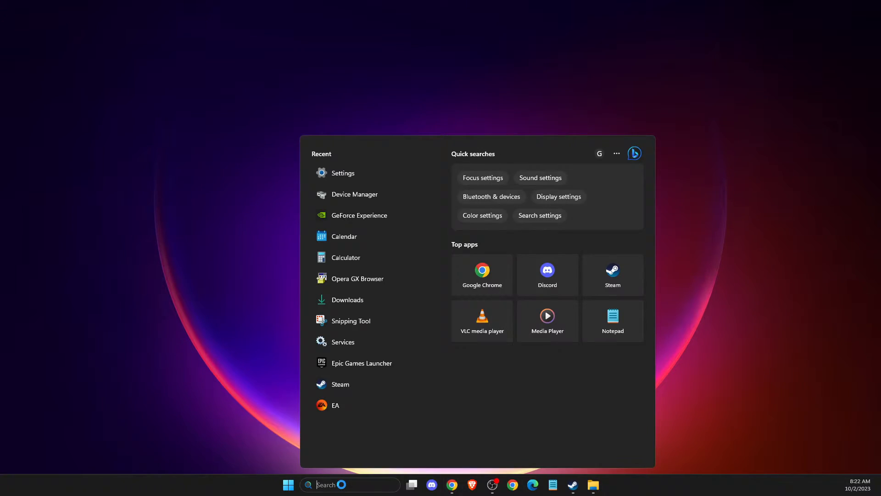
- Launch GeForce Experience and check its Drivers page for a newer NVIDIA Studio Driver
{"action": "type", "text": "geforce Experience"}
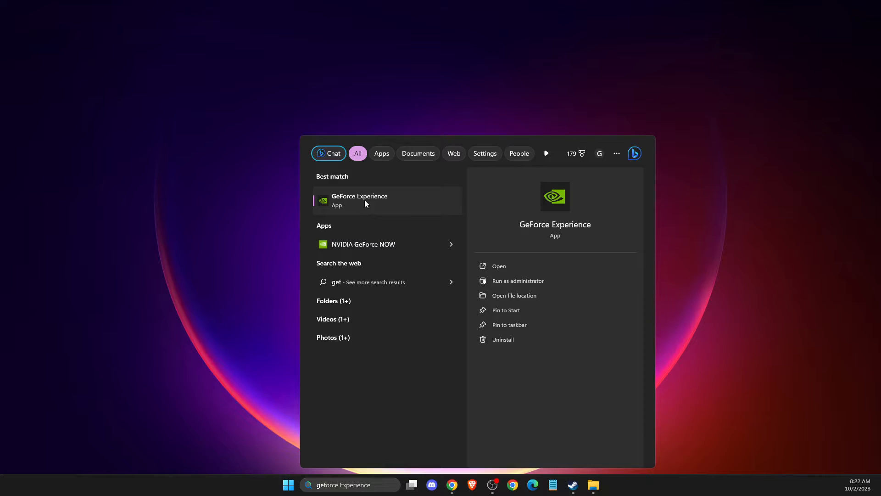
{"action": "left_click", "coordinate": [359, 200]}
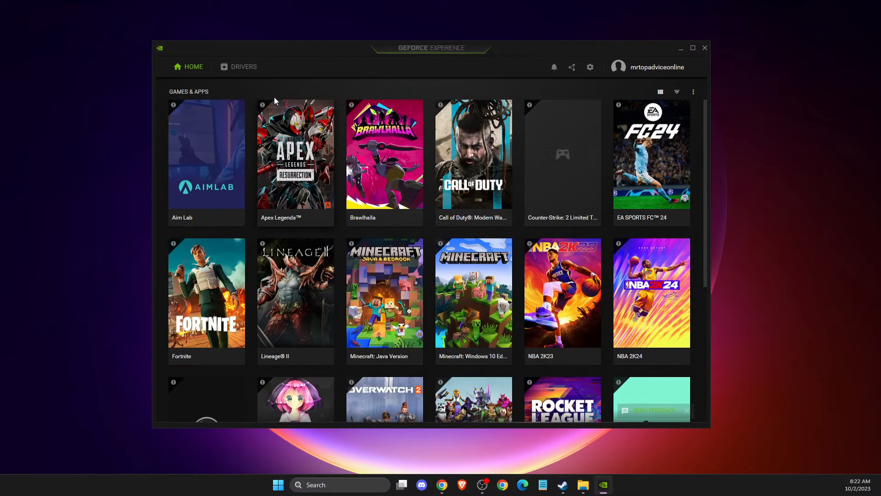
{"action": "left_click", "coordinate": [244, 66]}
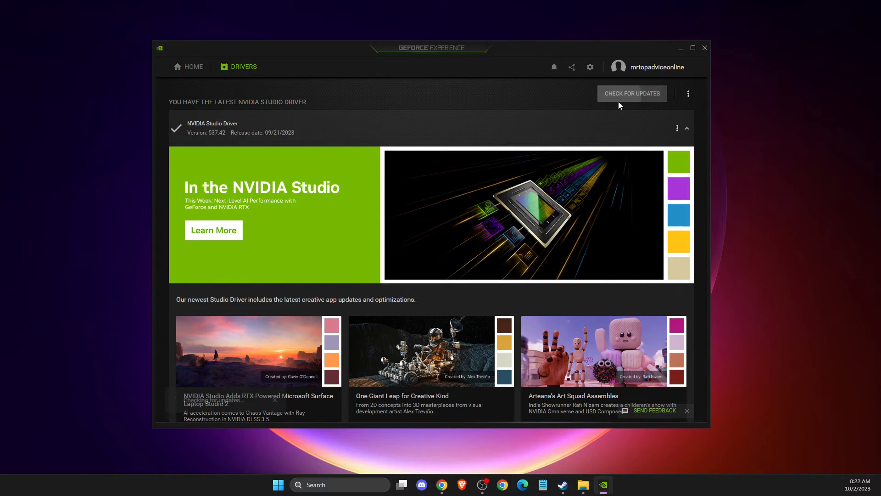
{"action": "left_click", "coordinate": [703, 47]}
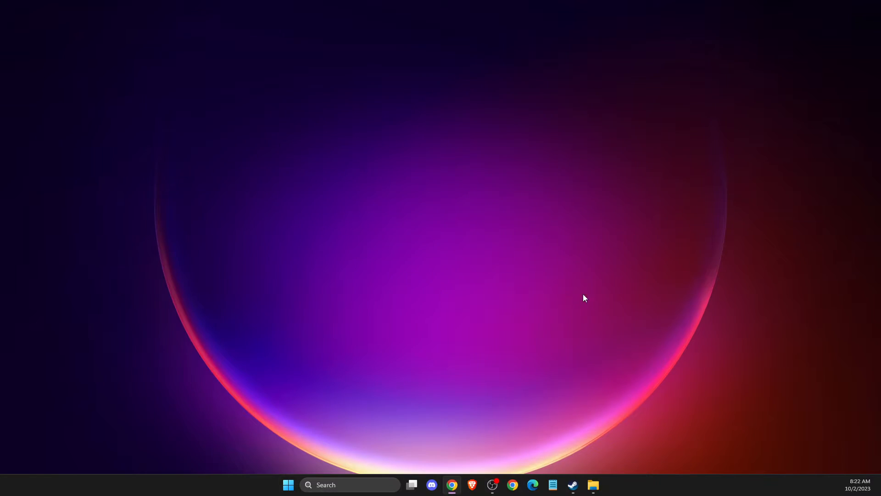
{"action": "mouse_move", "coordinate": [467, 364]}
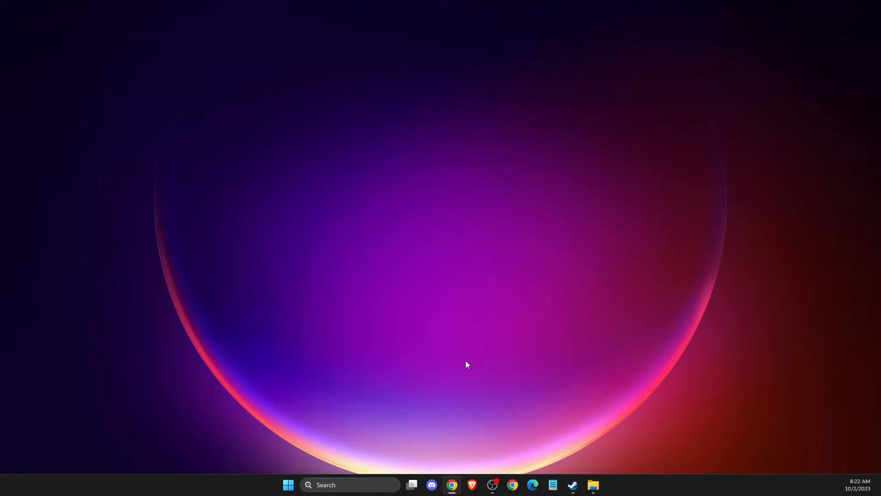
- Run Update driver on the NVIDIA GeForce RTX 3070 in Device Manager and dismiss the result
{"action": "type", "text": "dec"}
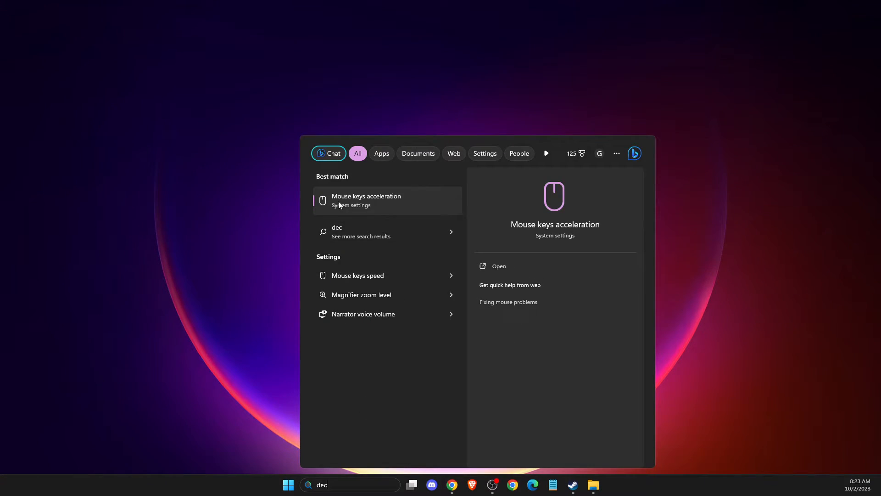
{"action": "type", "text": "vic"}
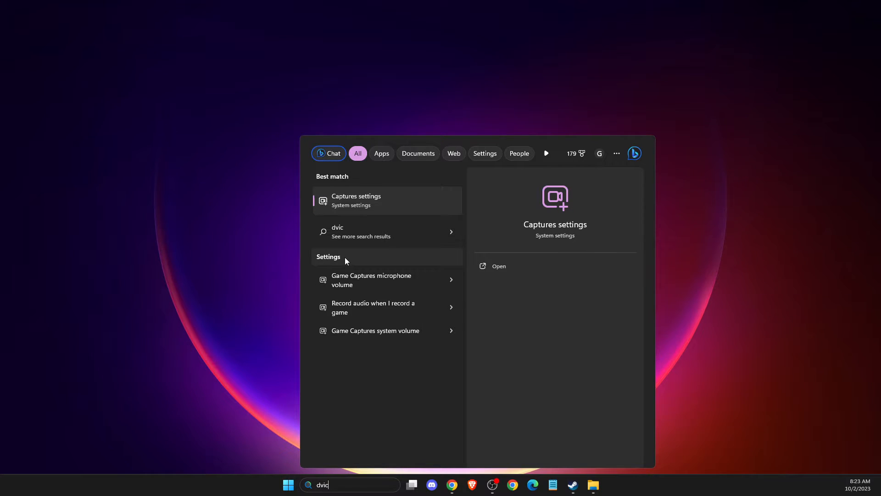
{"action": "type", "text": "discord"}
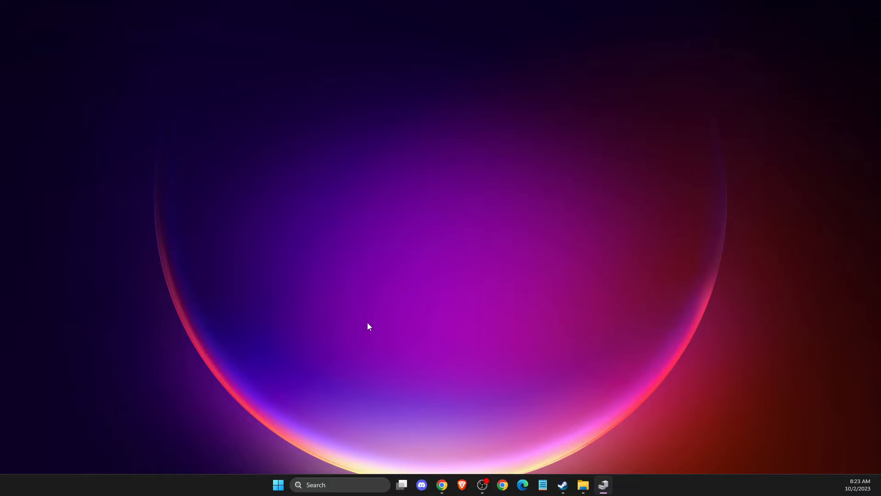
{"action": "left_click", "coordinate": [603, 485]}
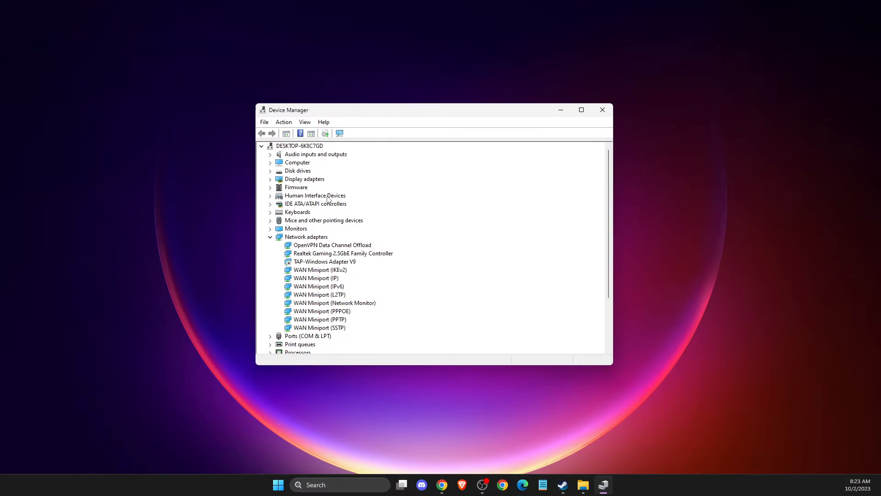
{"action": "right_click", "coordinate": [320, 187]}
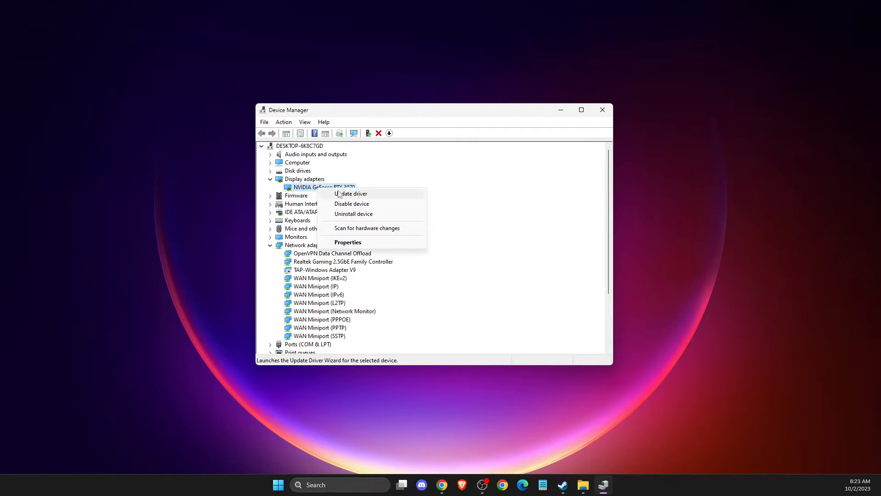
{"action": "left_click", "coordinate": [350, 193]}
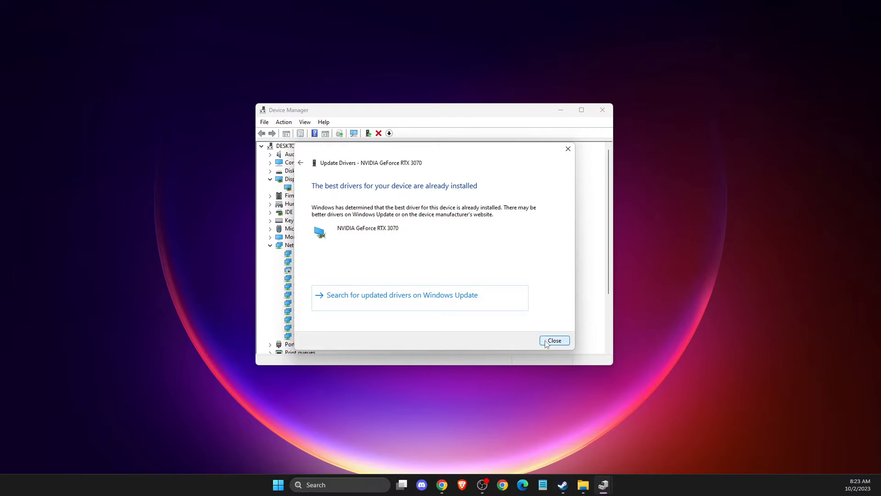
{"action": "left_click", "coordinate": [554, 340]}
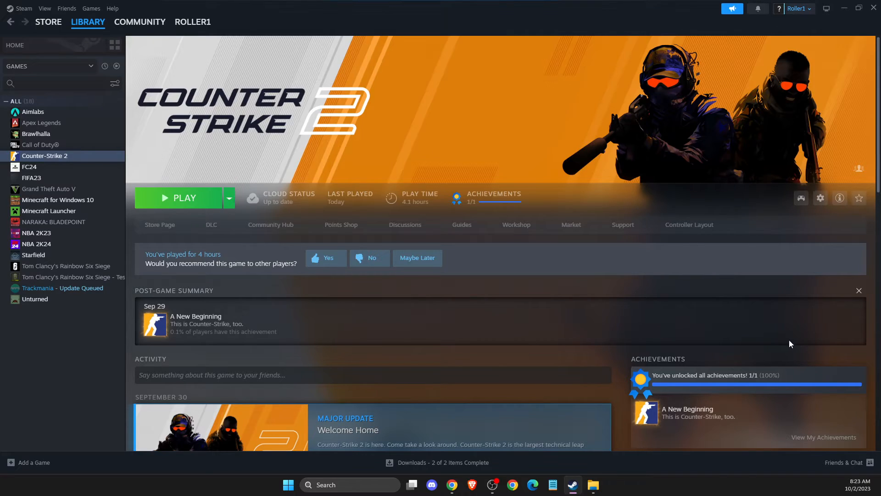
- Open Counter-Strike 2 Properties and scroll to launch options '-autoconfig -windowed'
{"action": "left_click", "coordinate": [88, 22]}
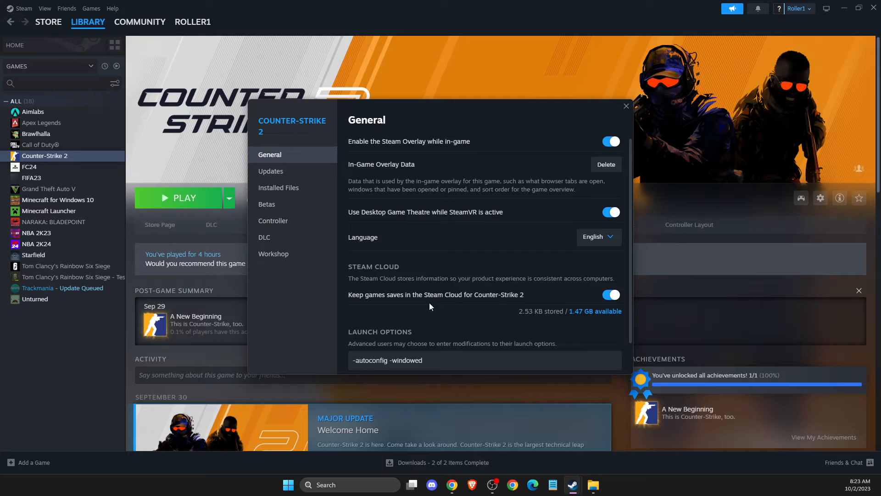
{"action": "scroll", "scroll_direction": "down", "scroll_amount": 3}
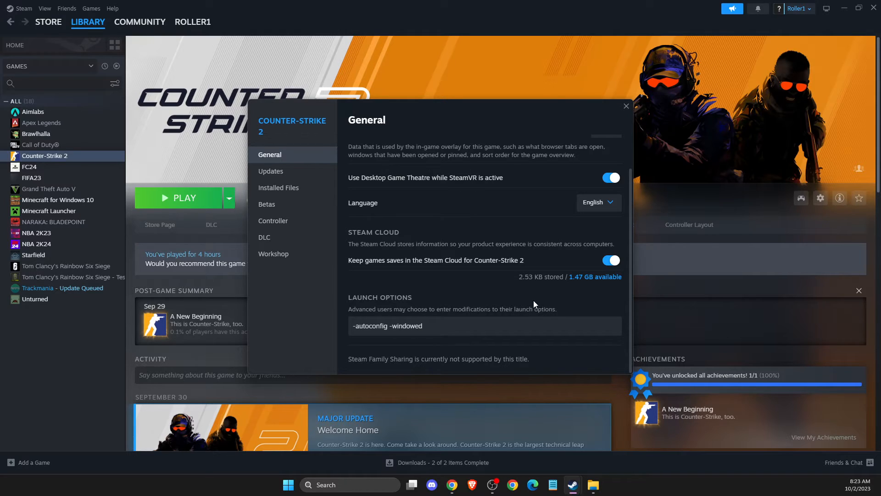
{"action": "mouse_move", "coordinate": [559, 276]}
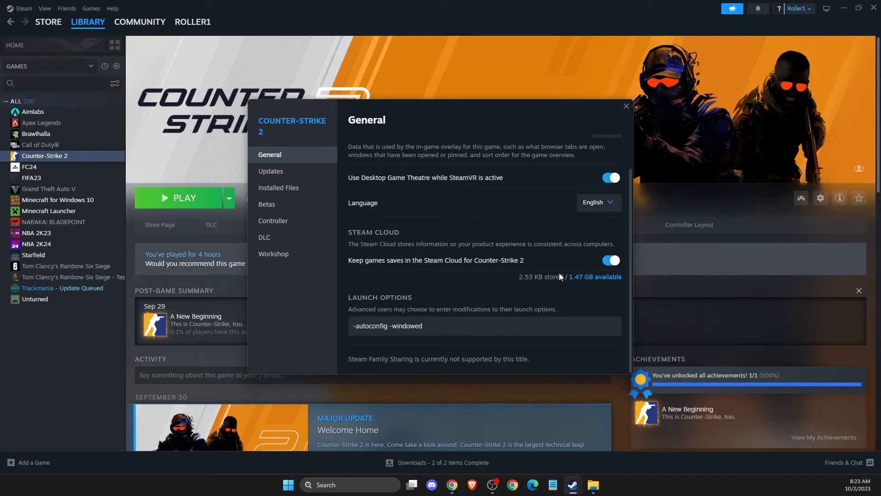
- Show the Installed Files page with install size and file verification for Counter-Strike 2
{"action": "left_click", "coordinate": [278, 187]}
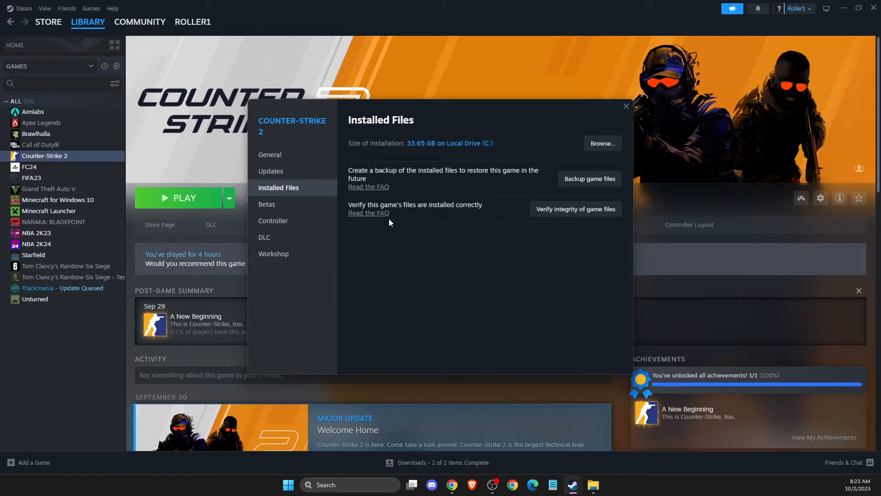
{"action": "mouse_move", "coordinate": [579, 243]}
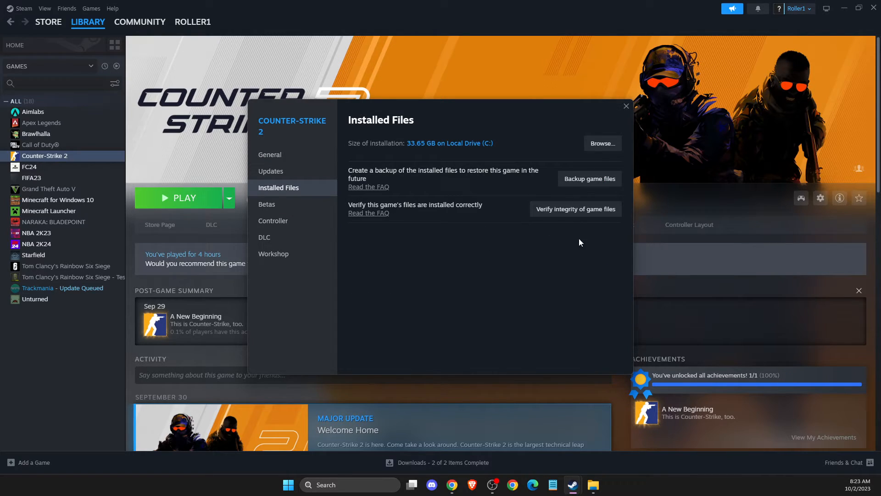
{"action": "mouse_move", "coordinate": [536, 231]}
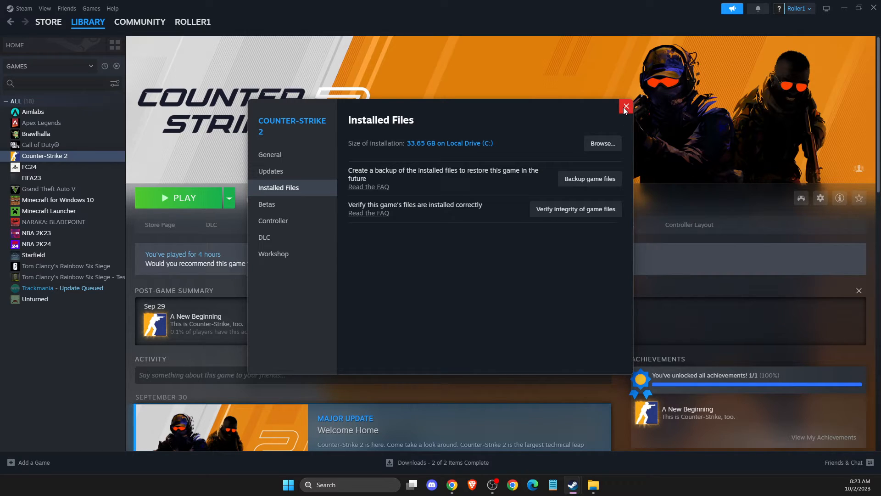
{"action": "left_click", "coordinate": [270, 155]}
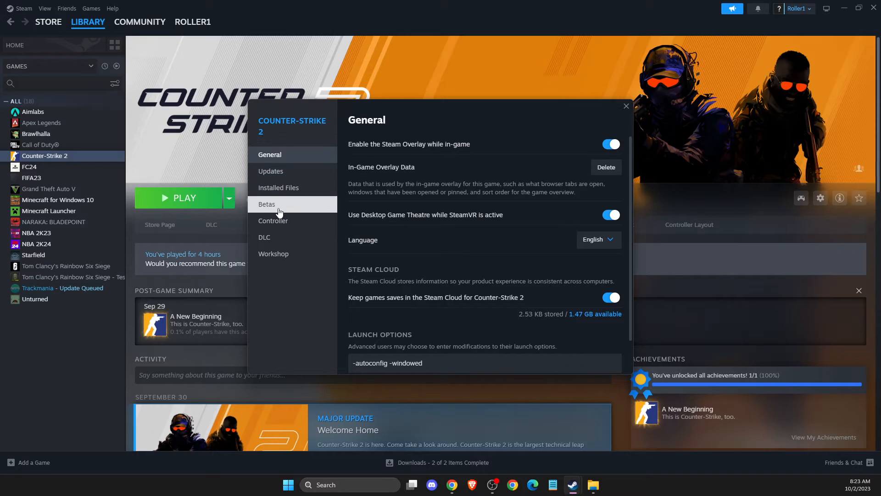
{"action": "left_click", "coordinate": [278, 187]}
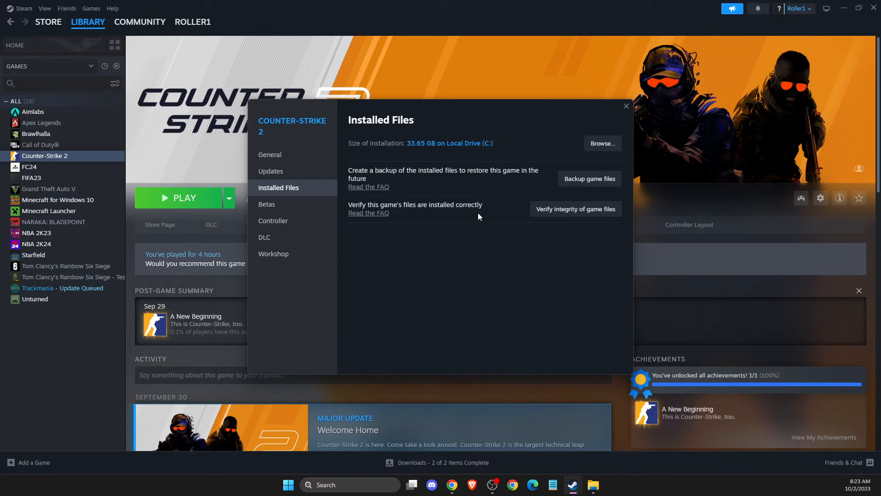
{"action": "mouse_move", "coordinate": [774, 200]}
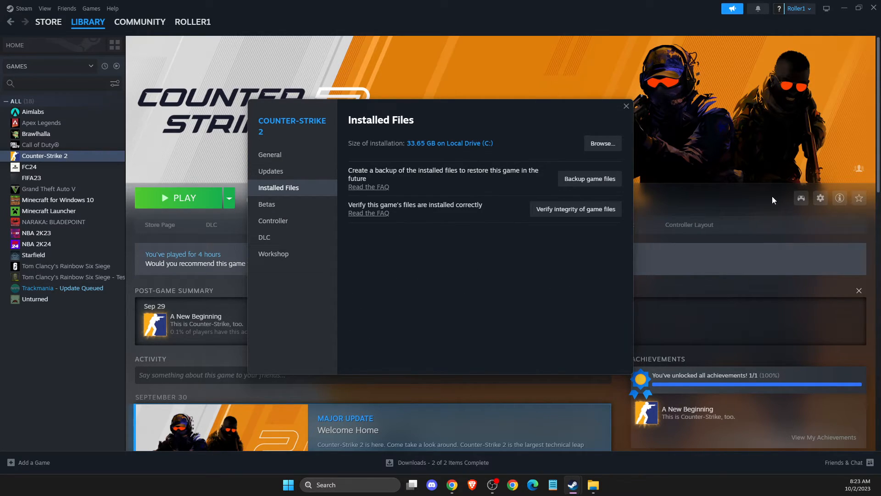
- Browse the install folder through game, bin and win64 to reach cs2.exe
{"action": "left_click", "coordinate": [601, 144]}
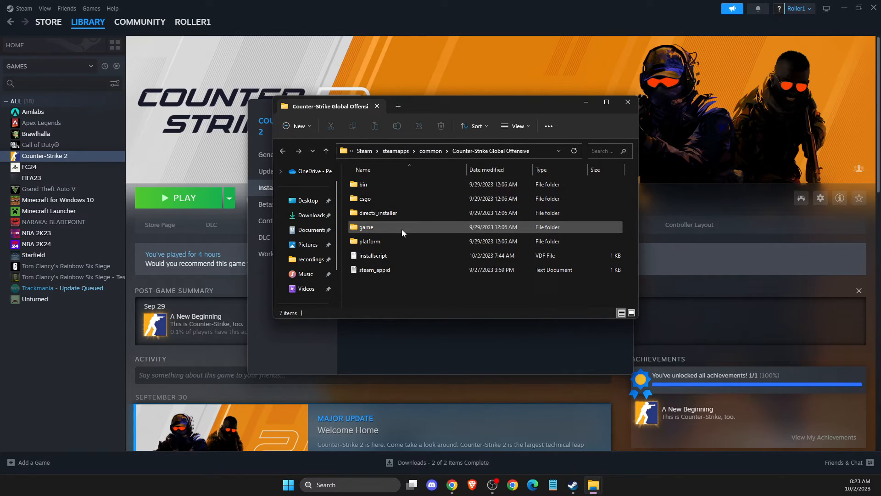
{"action": "double_click", "coordinate": [366, 226]}
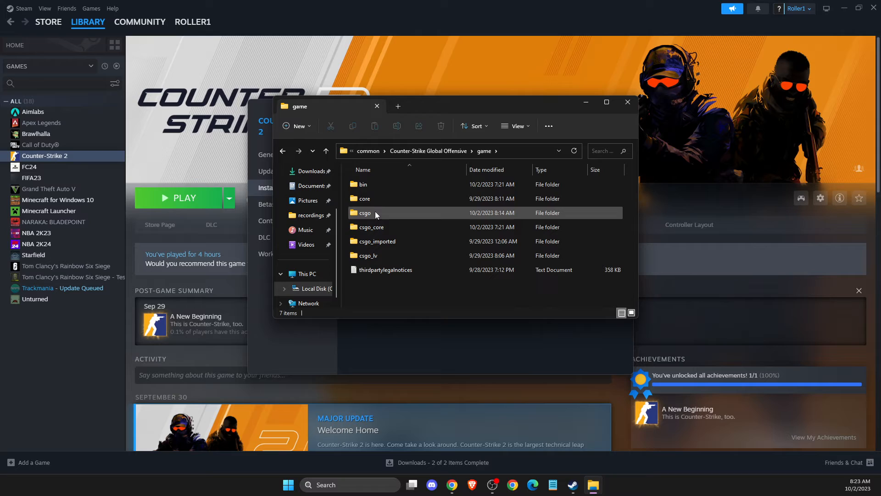
{"action": "double_click", "coordinate": [362, 184]}
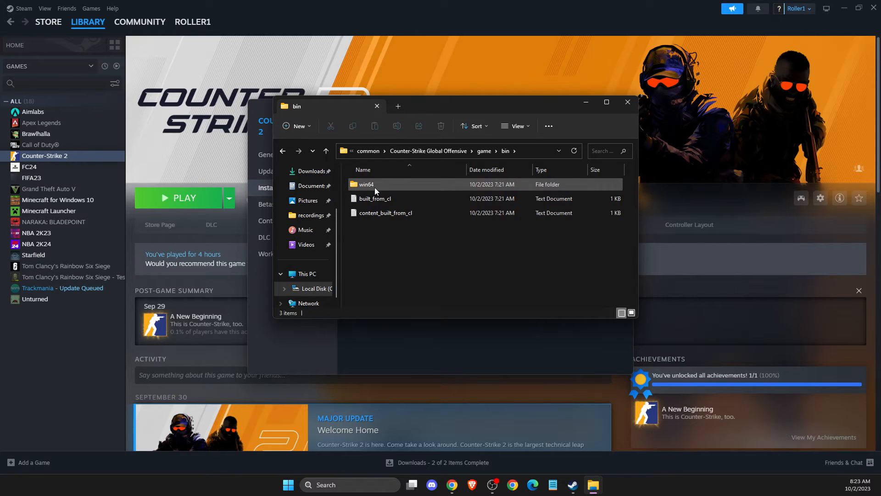
{"action": "double_click", "coordinate": [365, 184]}
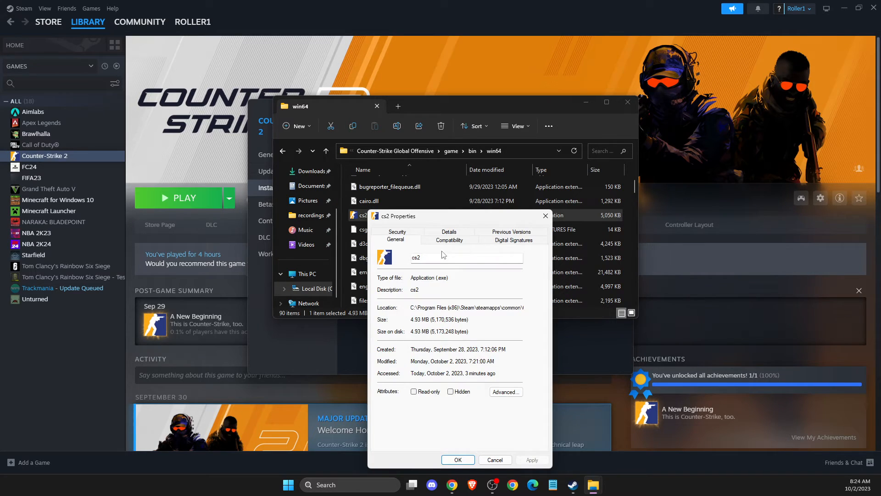
- Tick Disable fullscreen optimizations on cs2's Compatibility page
{"action": "left_click", "coordinate": [449, 240]}
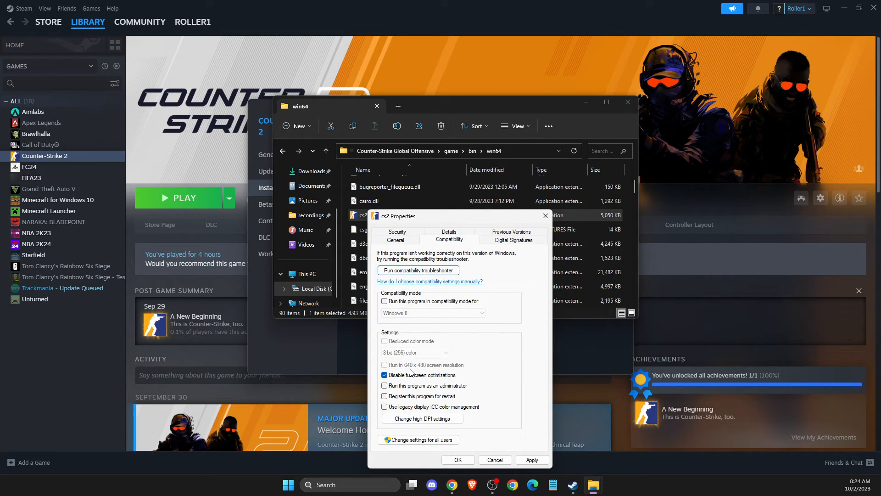
{"action": "left_click", "coordinate": [531, 459]}
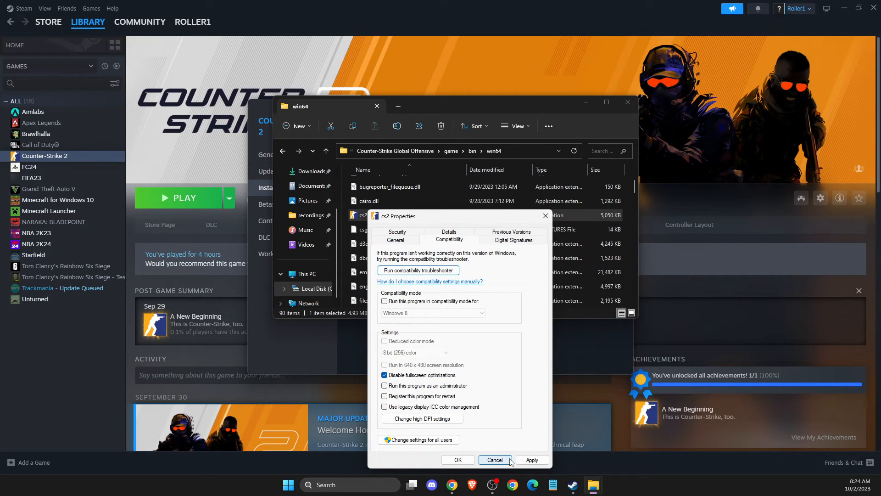
{"action": "left_click", "coordinate": [385, 375]}
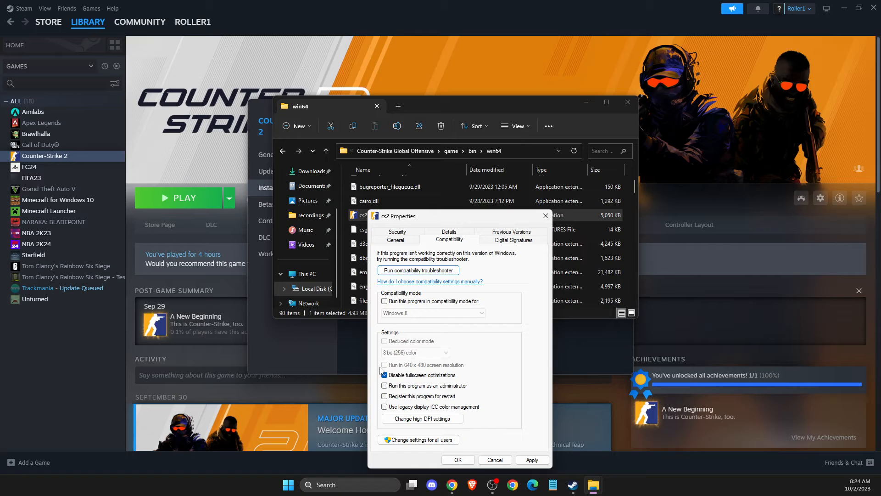
{"action": "left_click", "coordinate": [385, 375]}
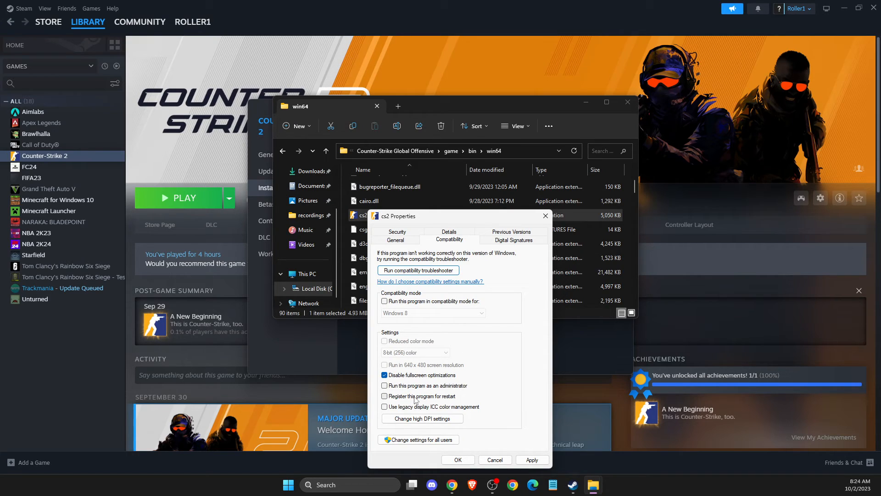
{"action": "mouse_move", "coordinate": [421, 419]}
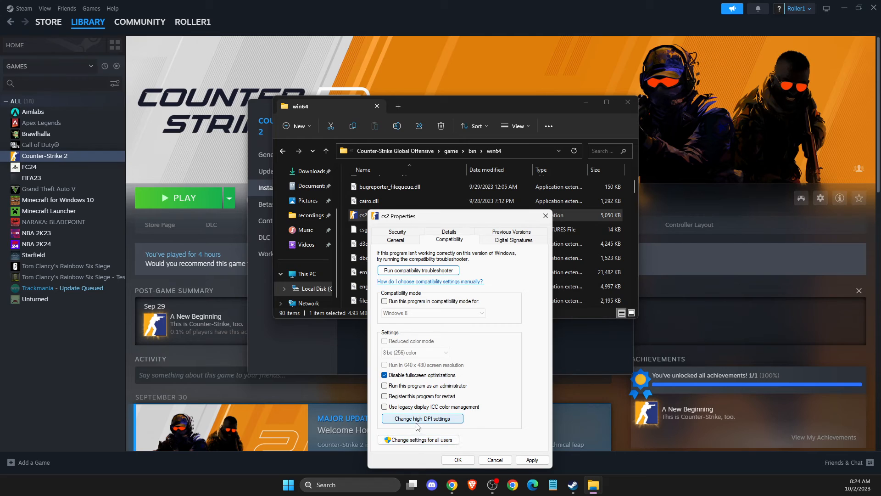
- Enable Override high DPI scaling for cs2.exe and close both Properties windows
{"action": "left_click", "coordinate": [422, 418]}
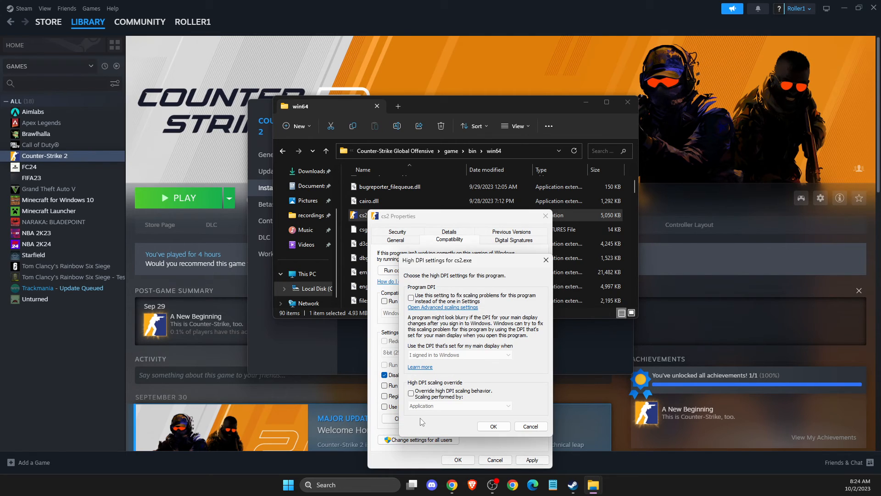
{"action": "left_click", "coordinate": [411, 392]}
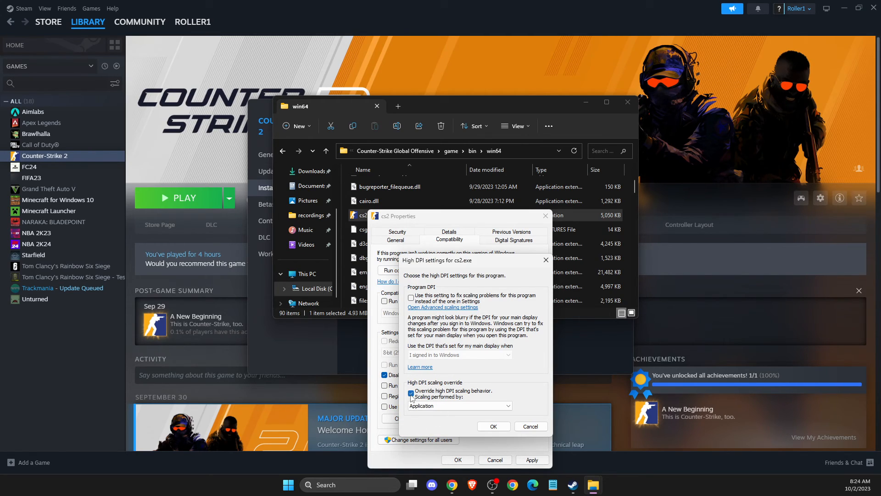
{"action": "mouse_move", "coordinate": [473, 401]}
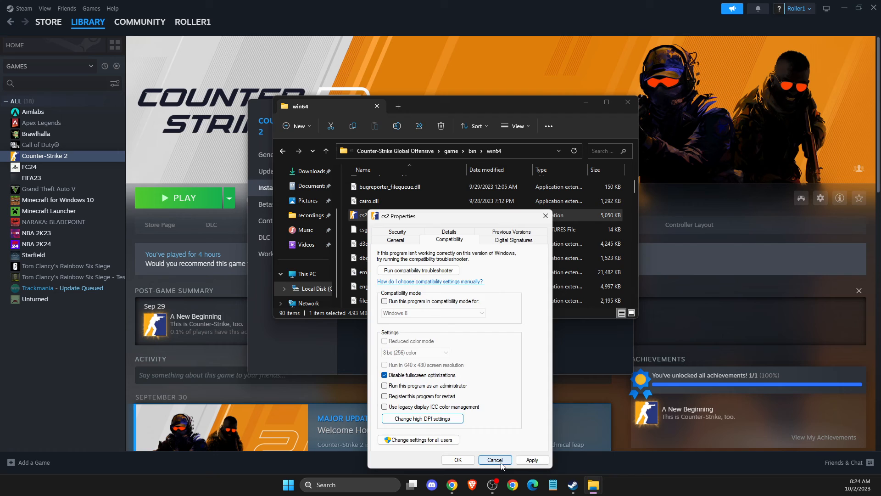
{"action": "left_click", "coordinate": [494, 459]}
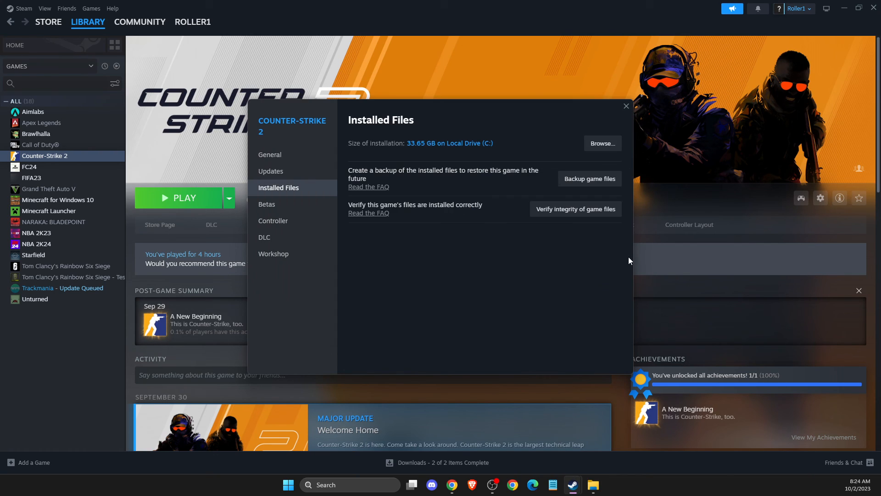
{"action": "left_click", "coordinate": [626, 106]}
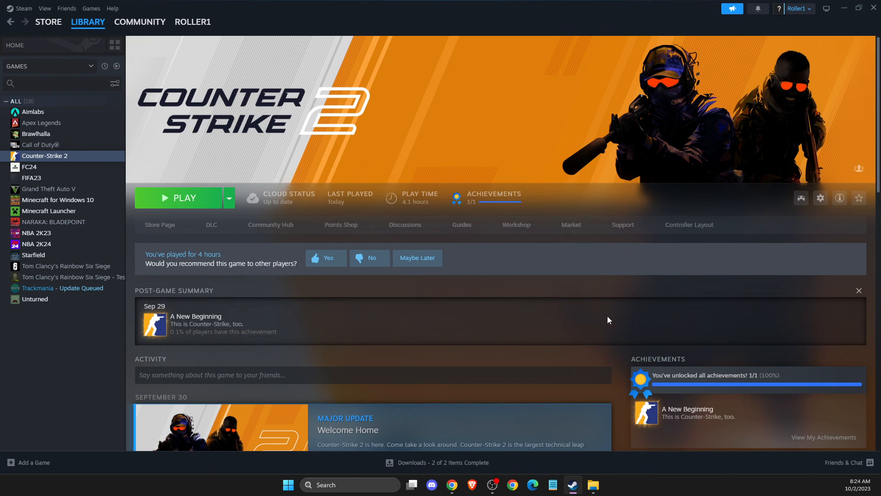